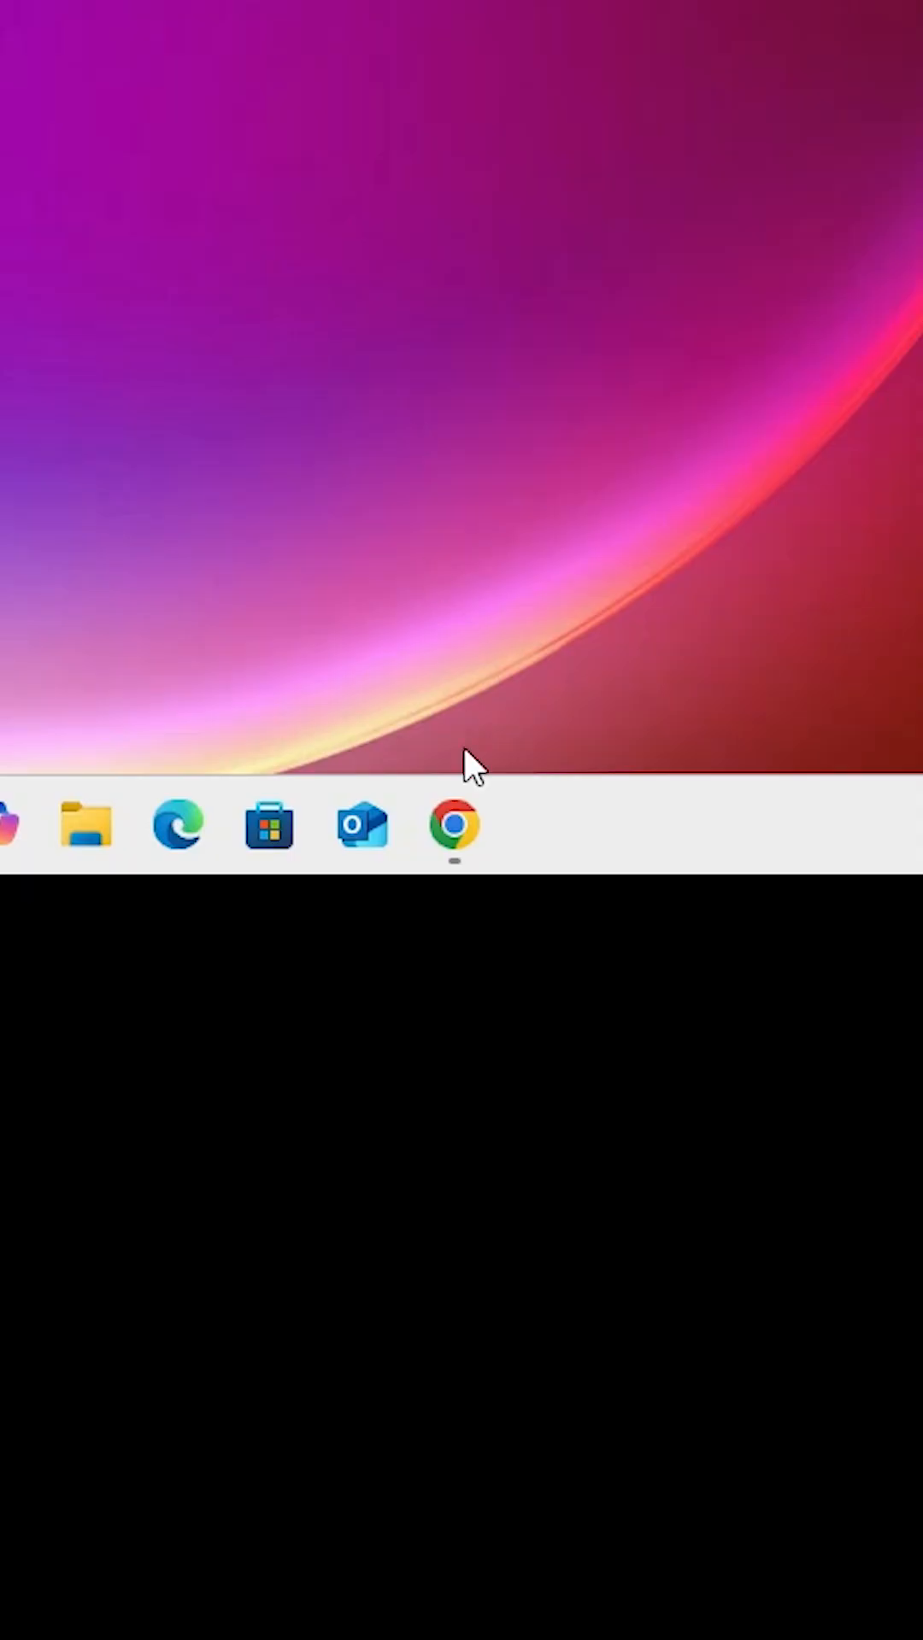
# Launch Chrome from the taskbar and search Google for 'youtube music'.
pyautogui.click(454, 825)
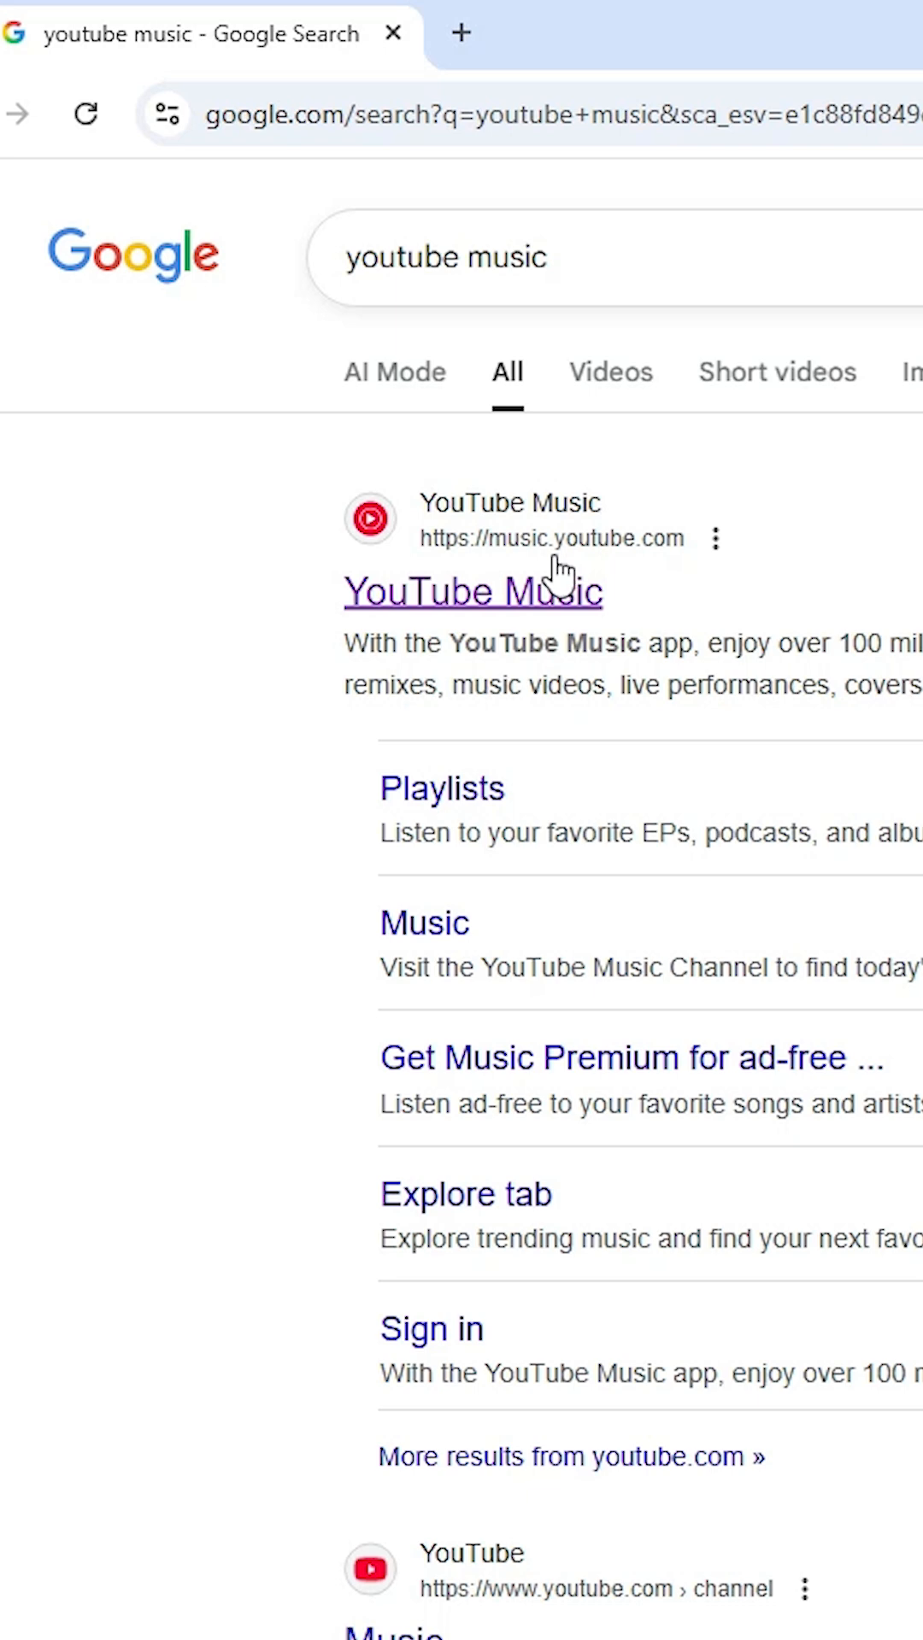
pyautogui.moveTo(481, 601)
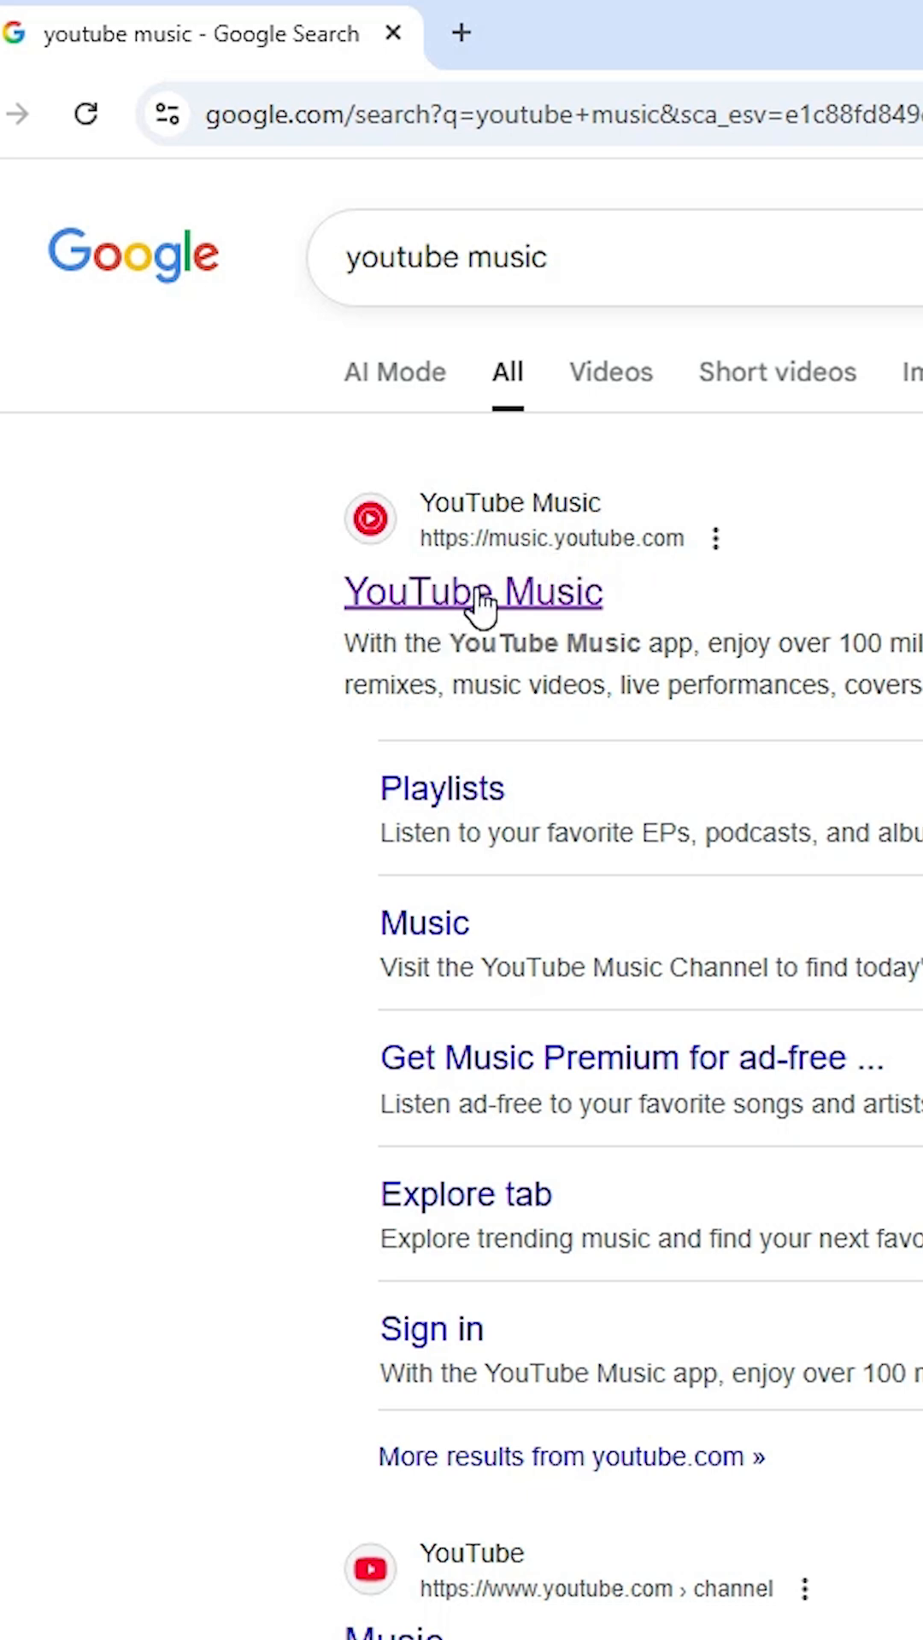
# Open music.youtube.com from the top Google search result.
pyautogui.click(472, 593)
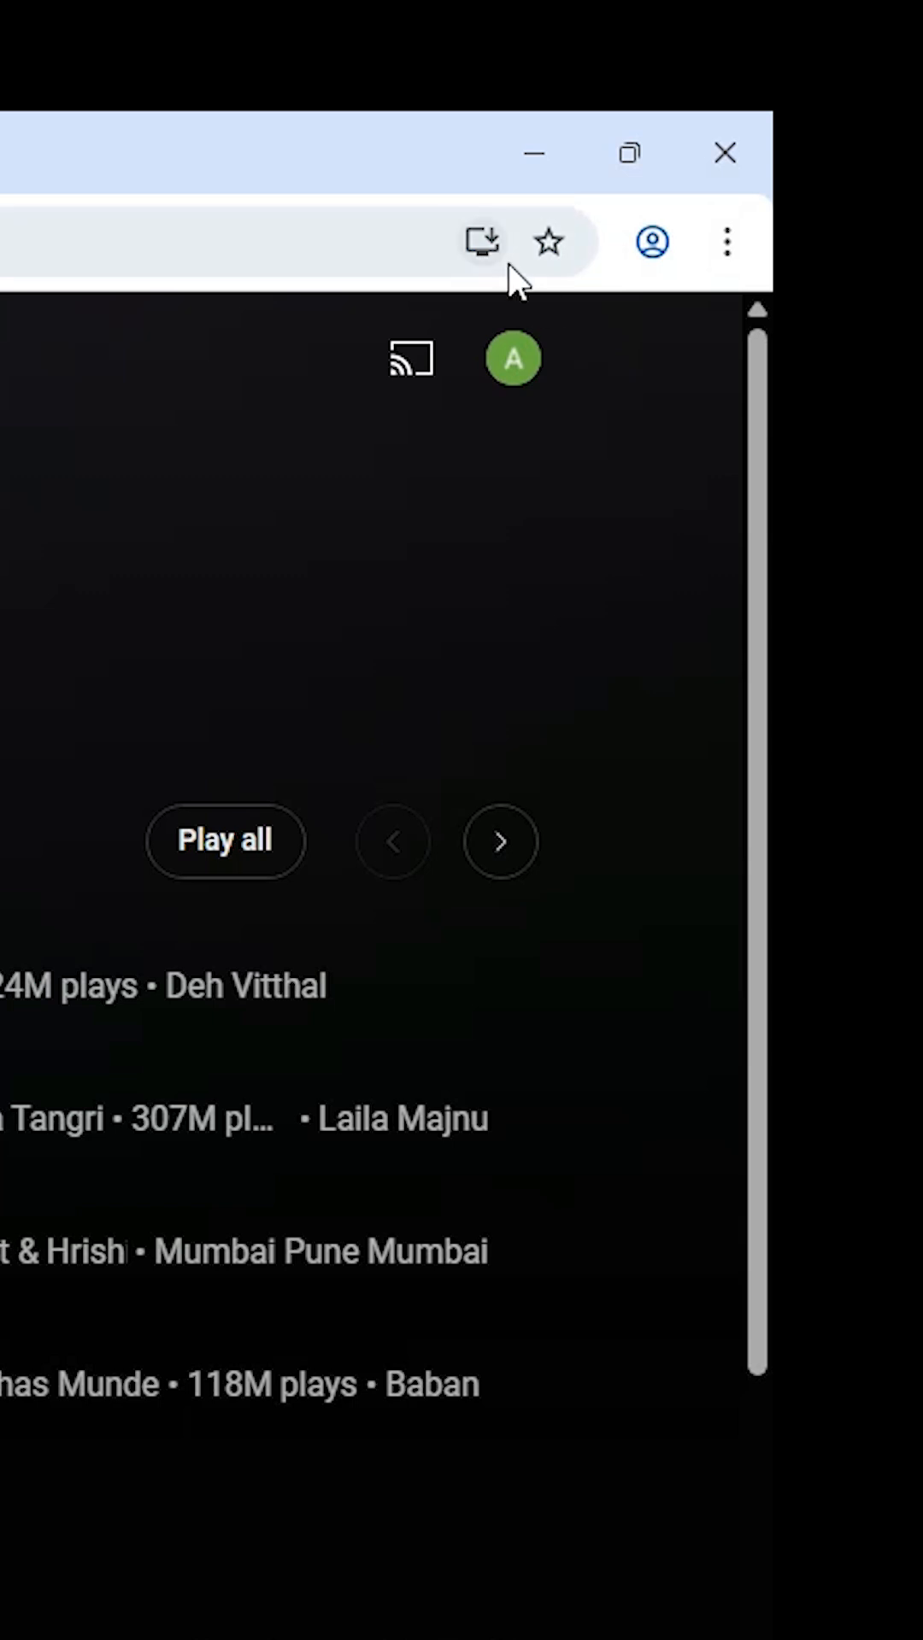
pyautogui.moveTo(480, 240)
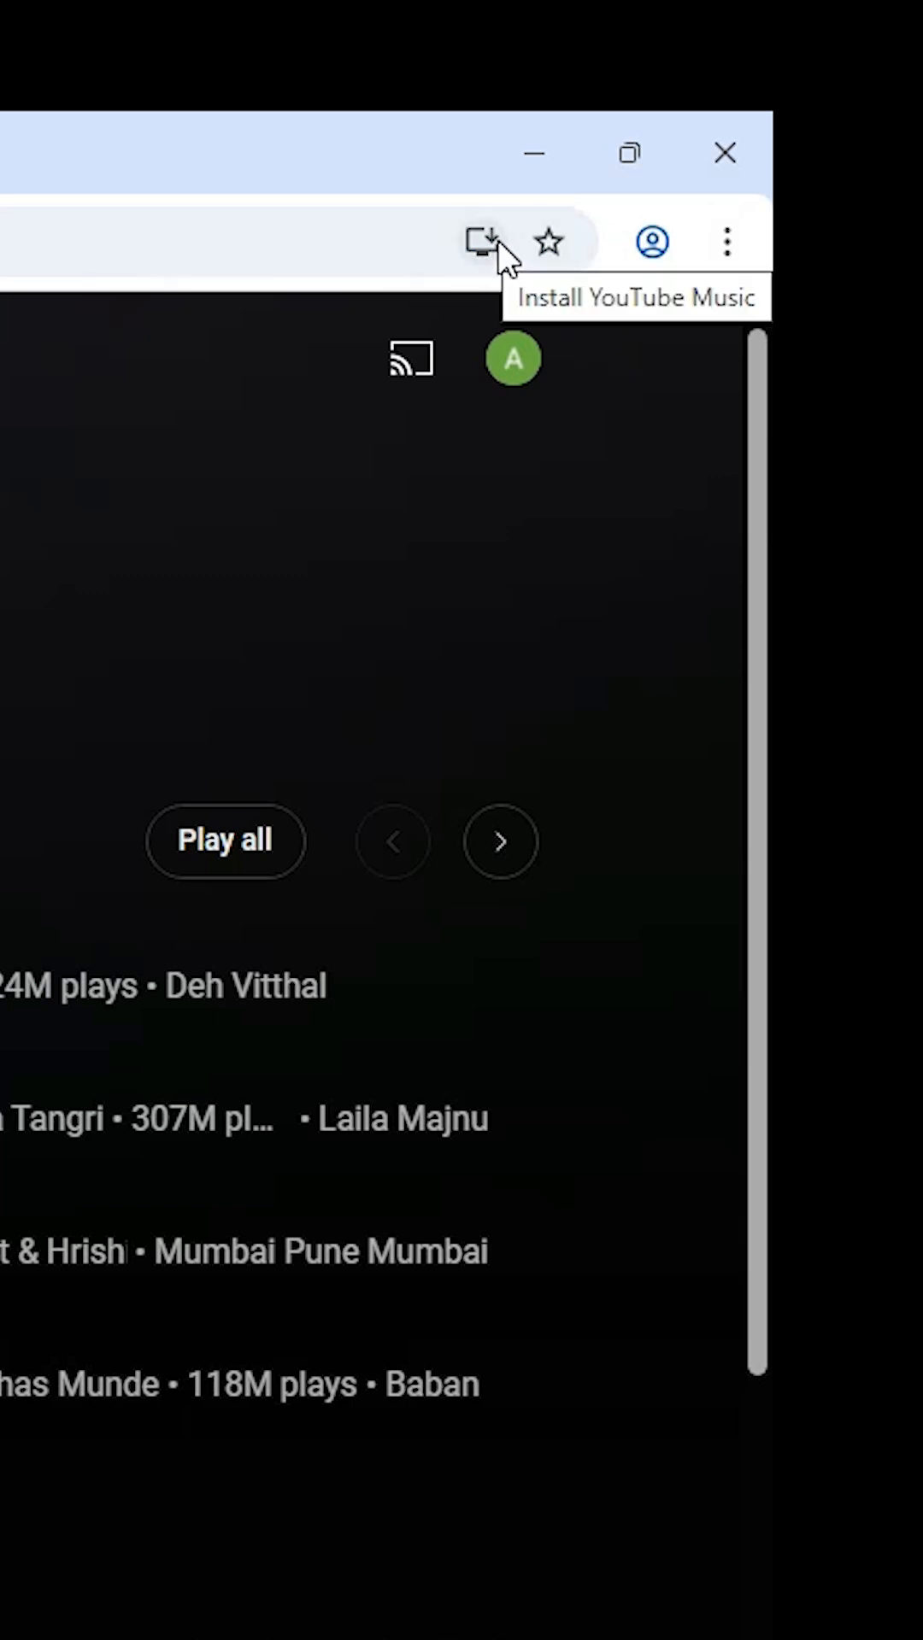
pyautogui.moveTo(727, 242)
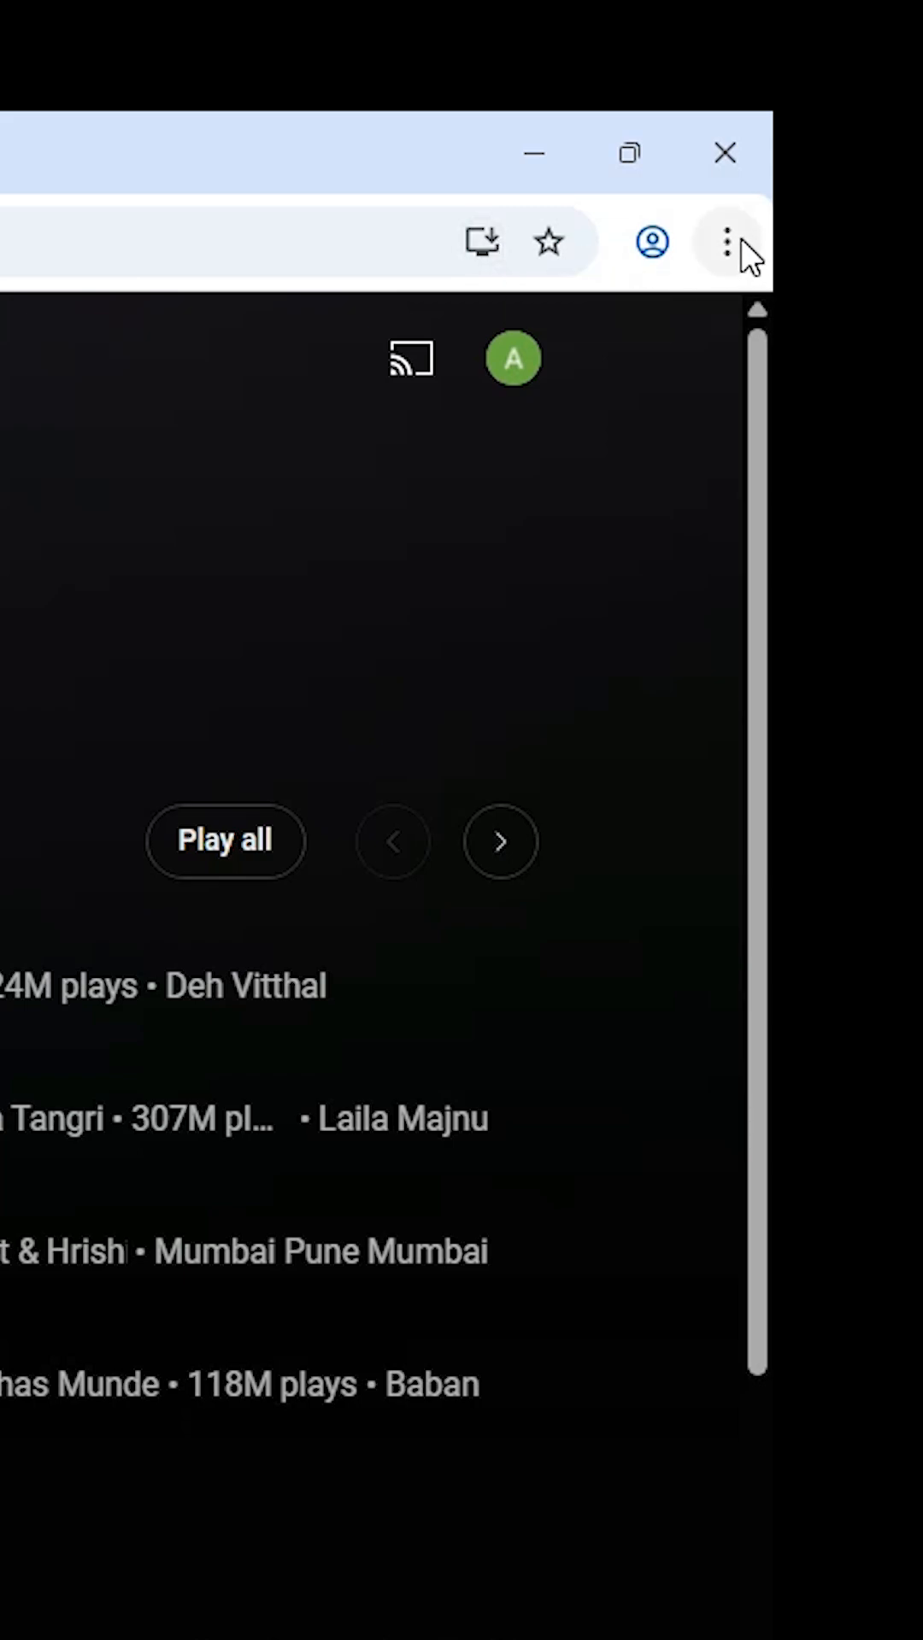
# Install YouTube Music via Cast, save and share, then confirm its desktop and Start menu entries.
pyautogui.click(726, 242)
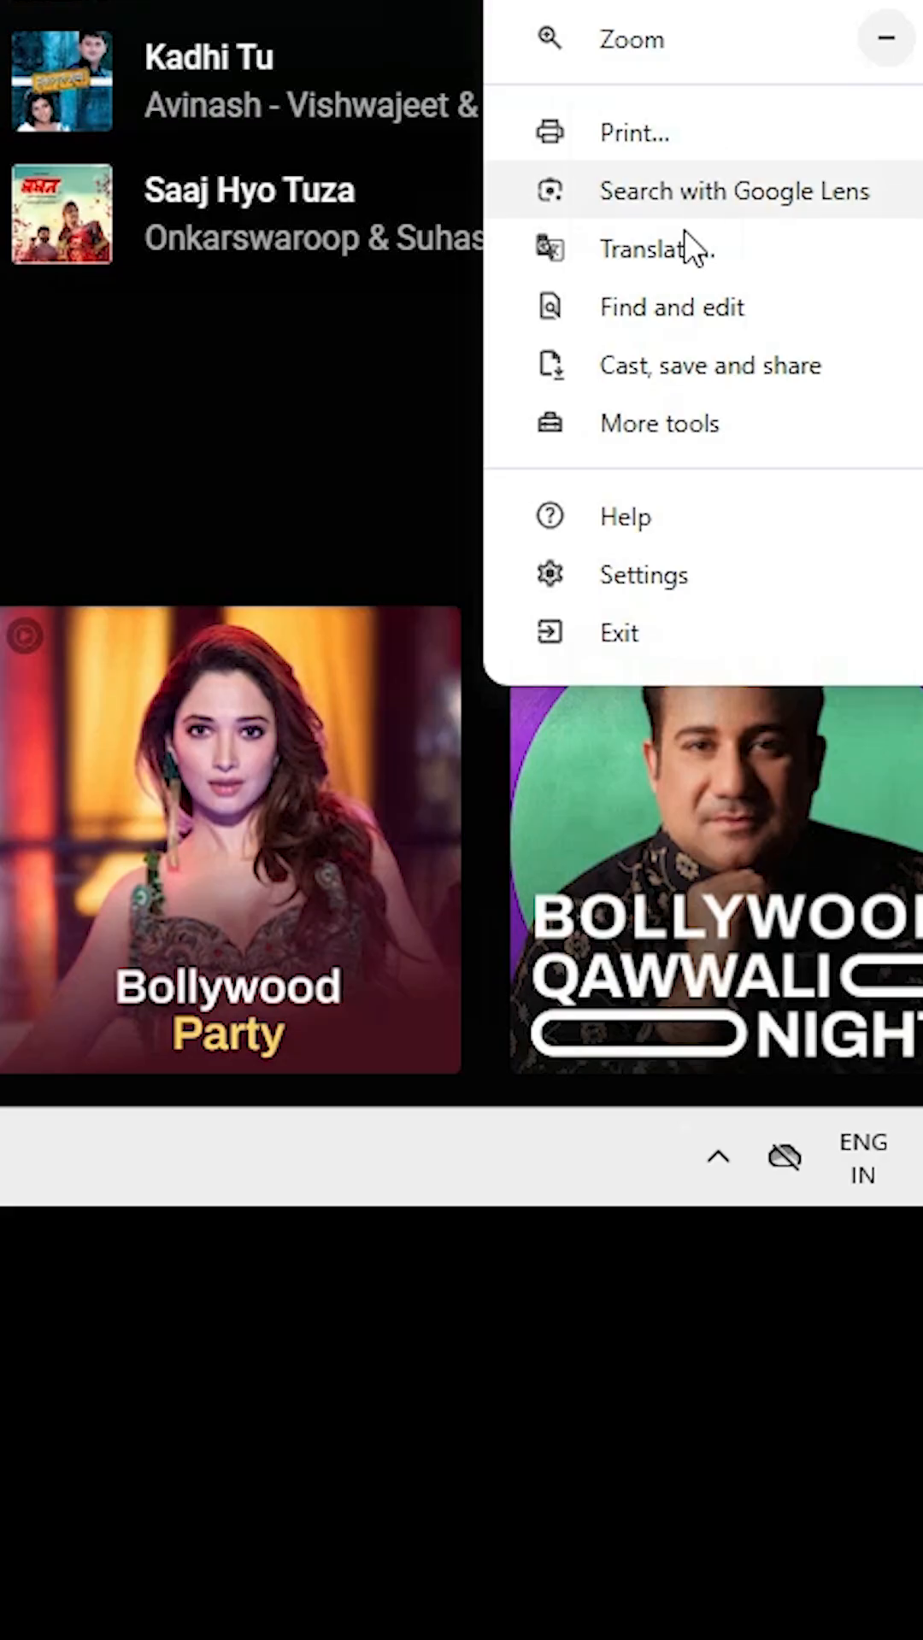
pyautogui.click(709, 364)
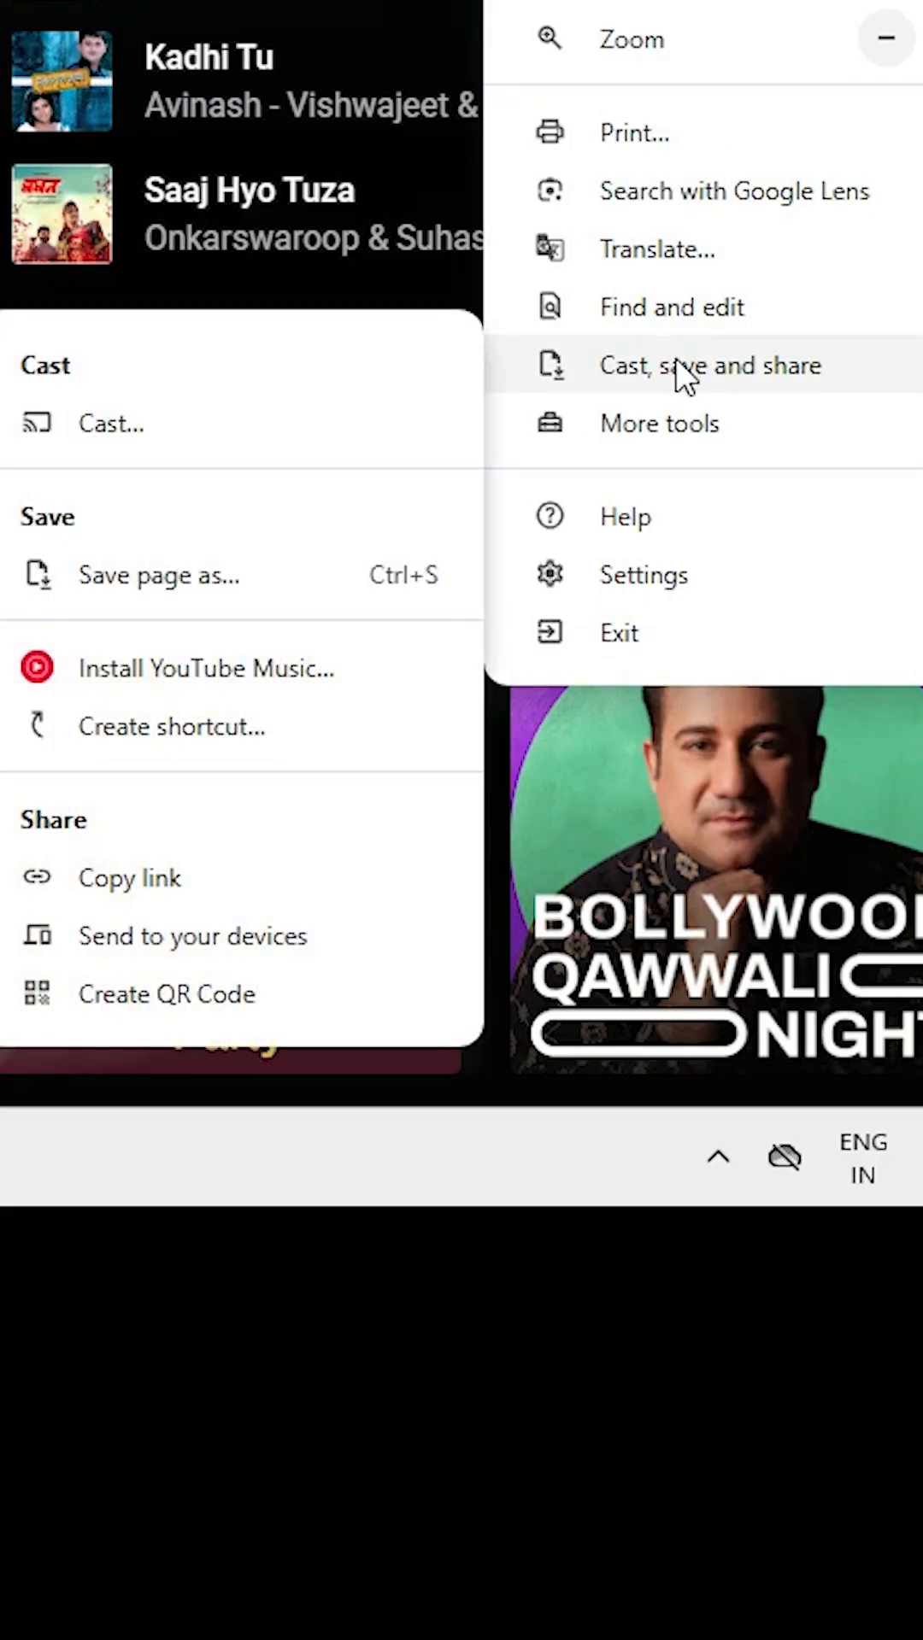
pyautogui.moveTo(241, 680)
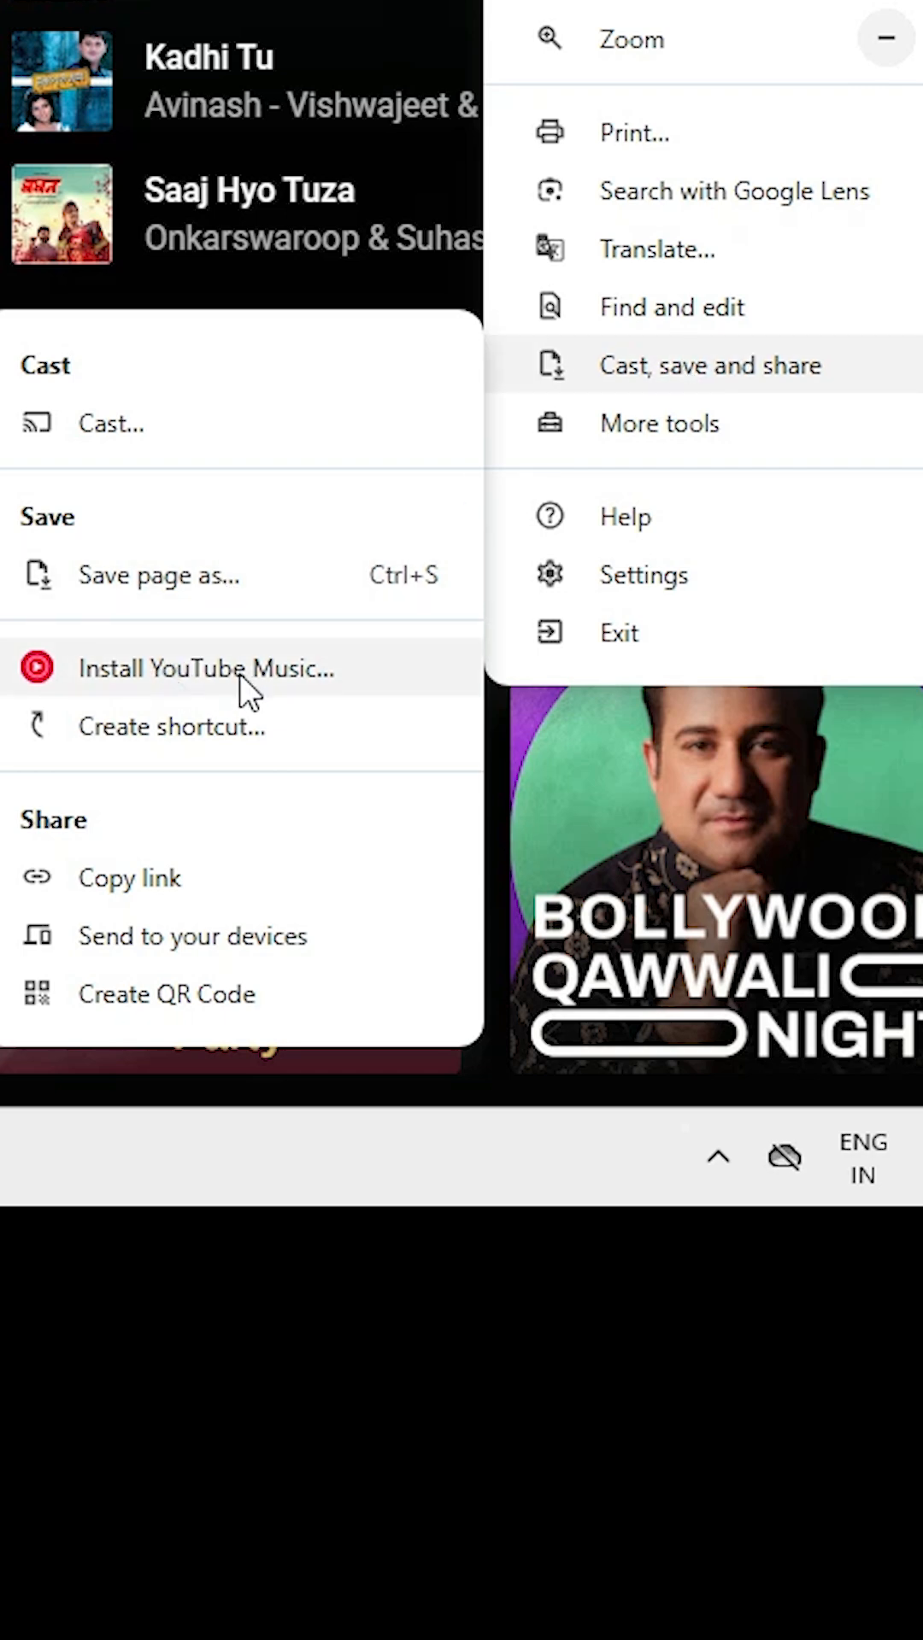
pyautogui.moveTo(233, 740)
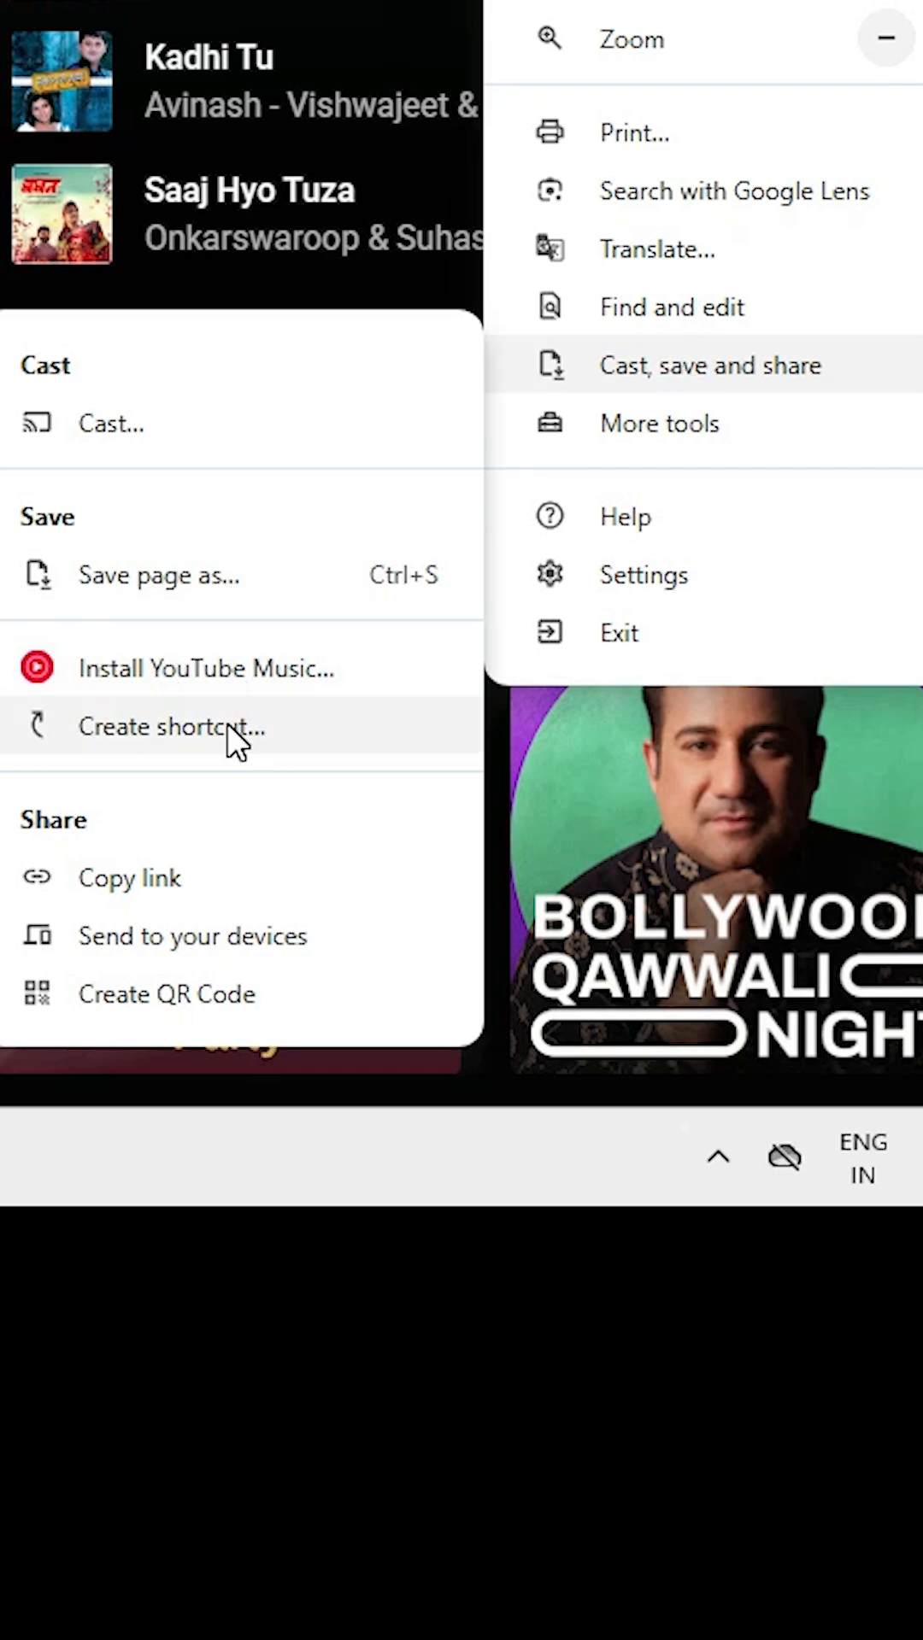
pyautogui.moveTo(570, 675)
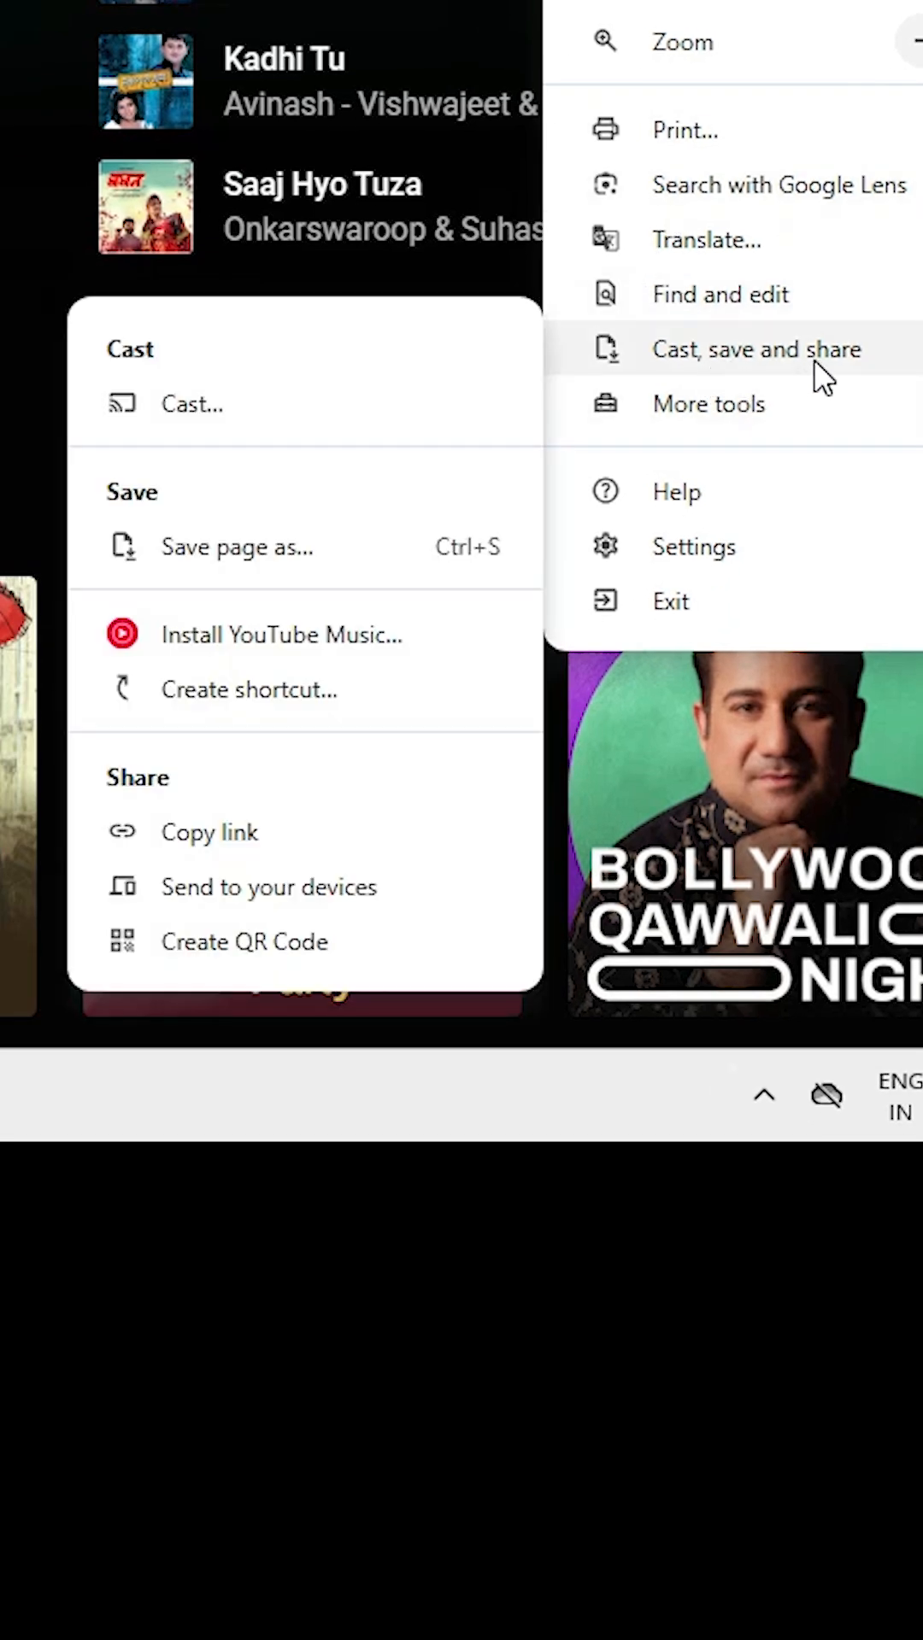
pyautogui.moveTo(283, 634)
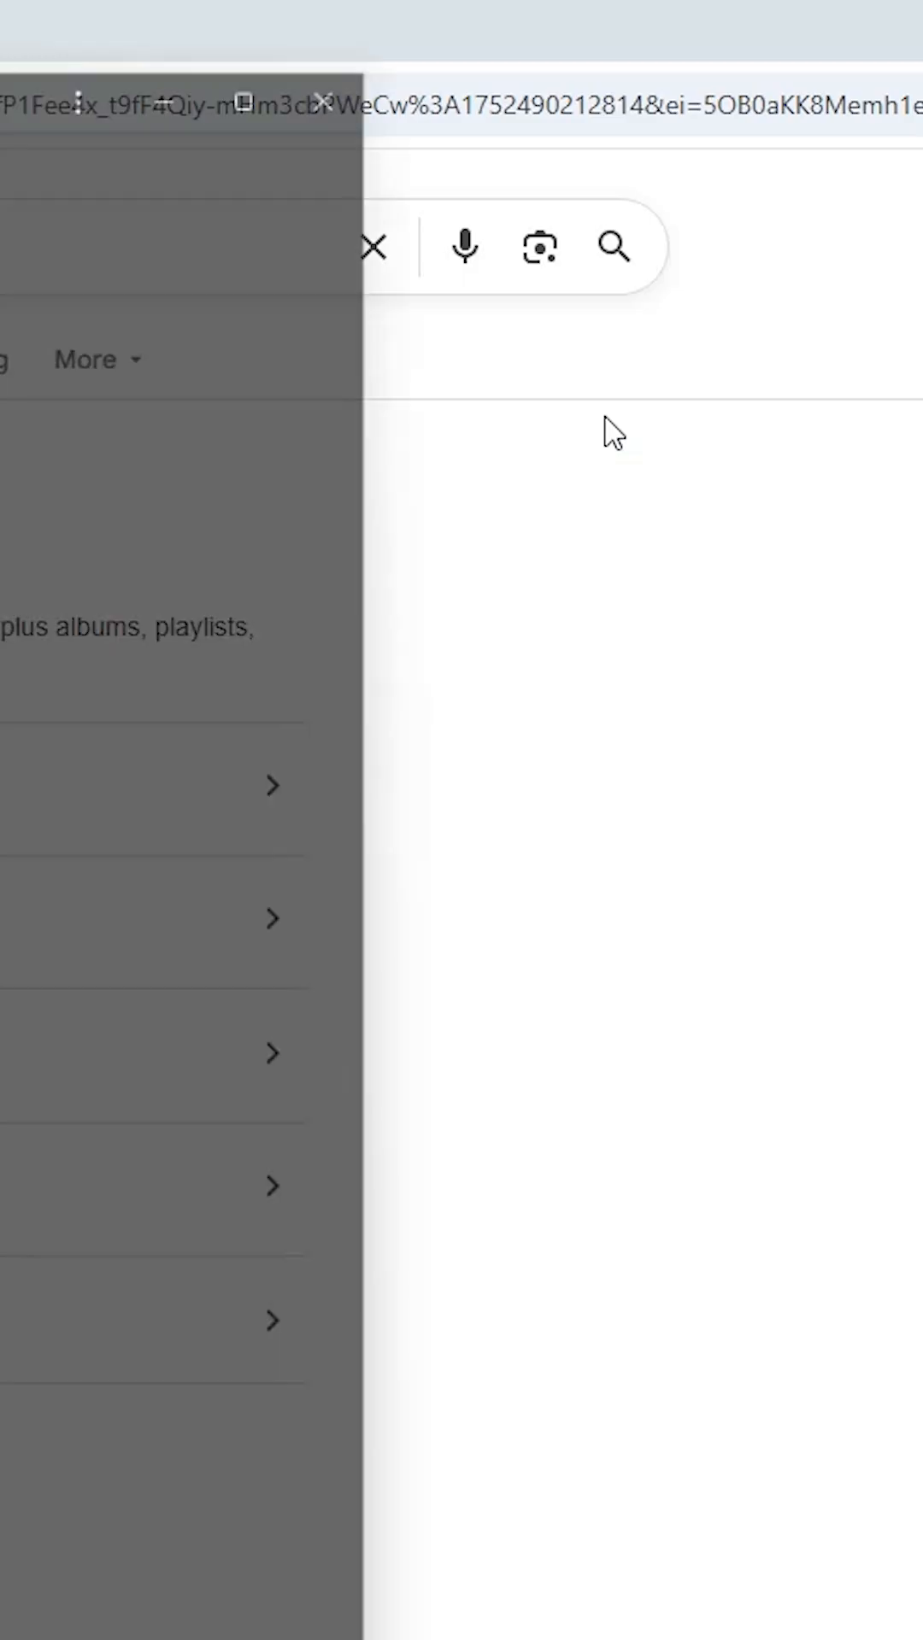
pyautogui.click(651, 104)
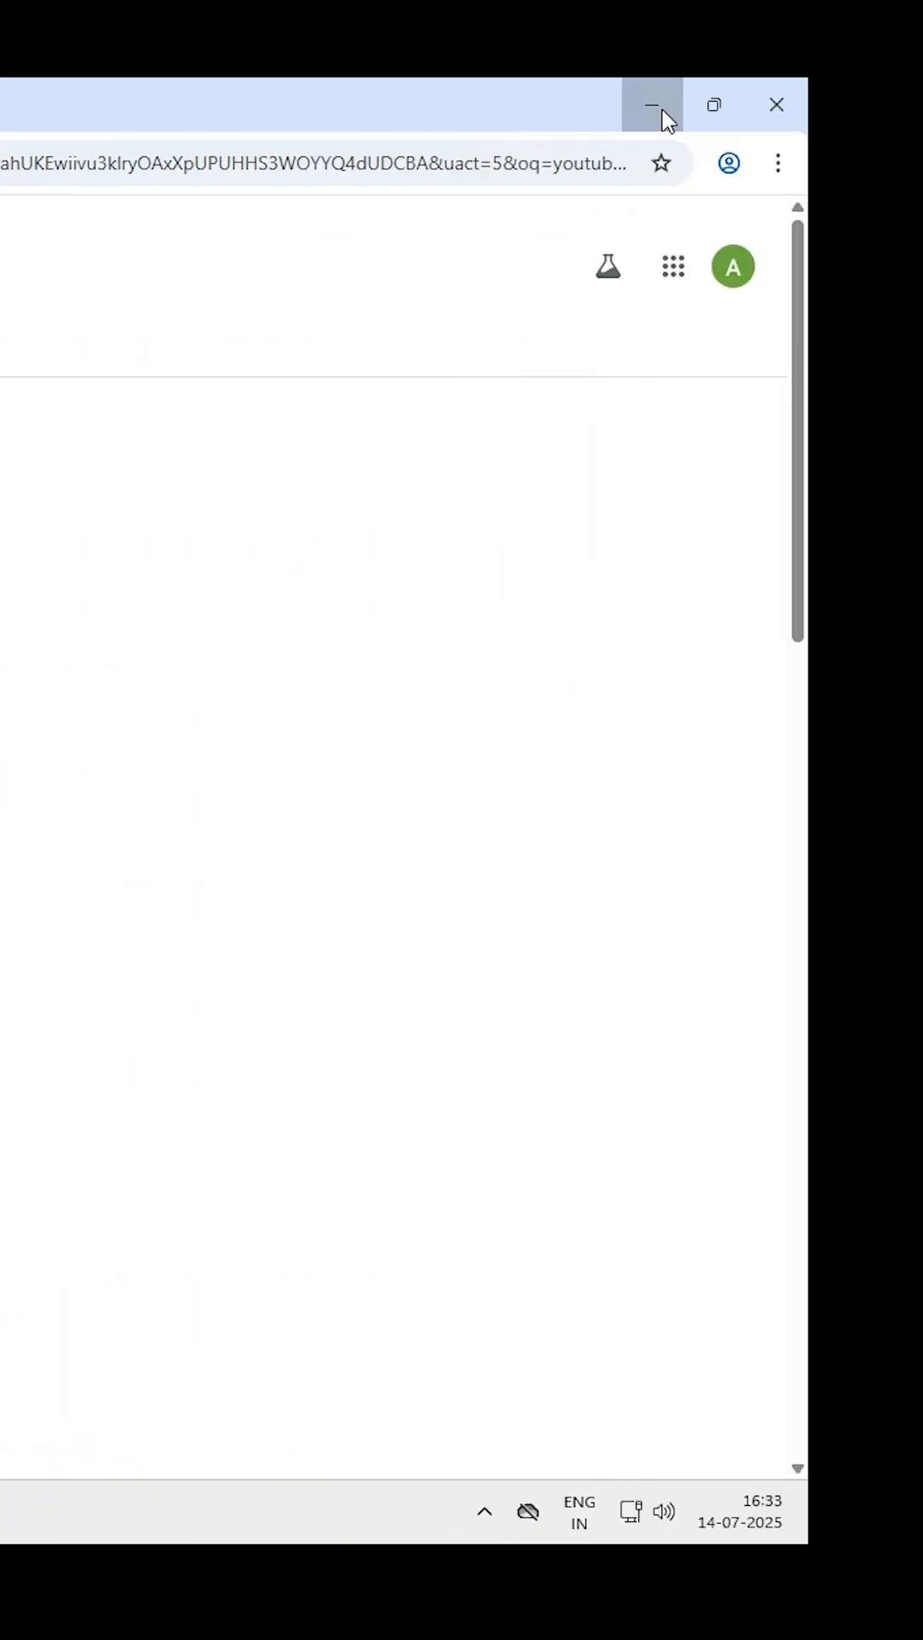
pyautogui.click(652, 104)
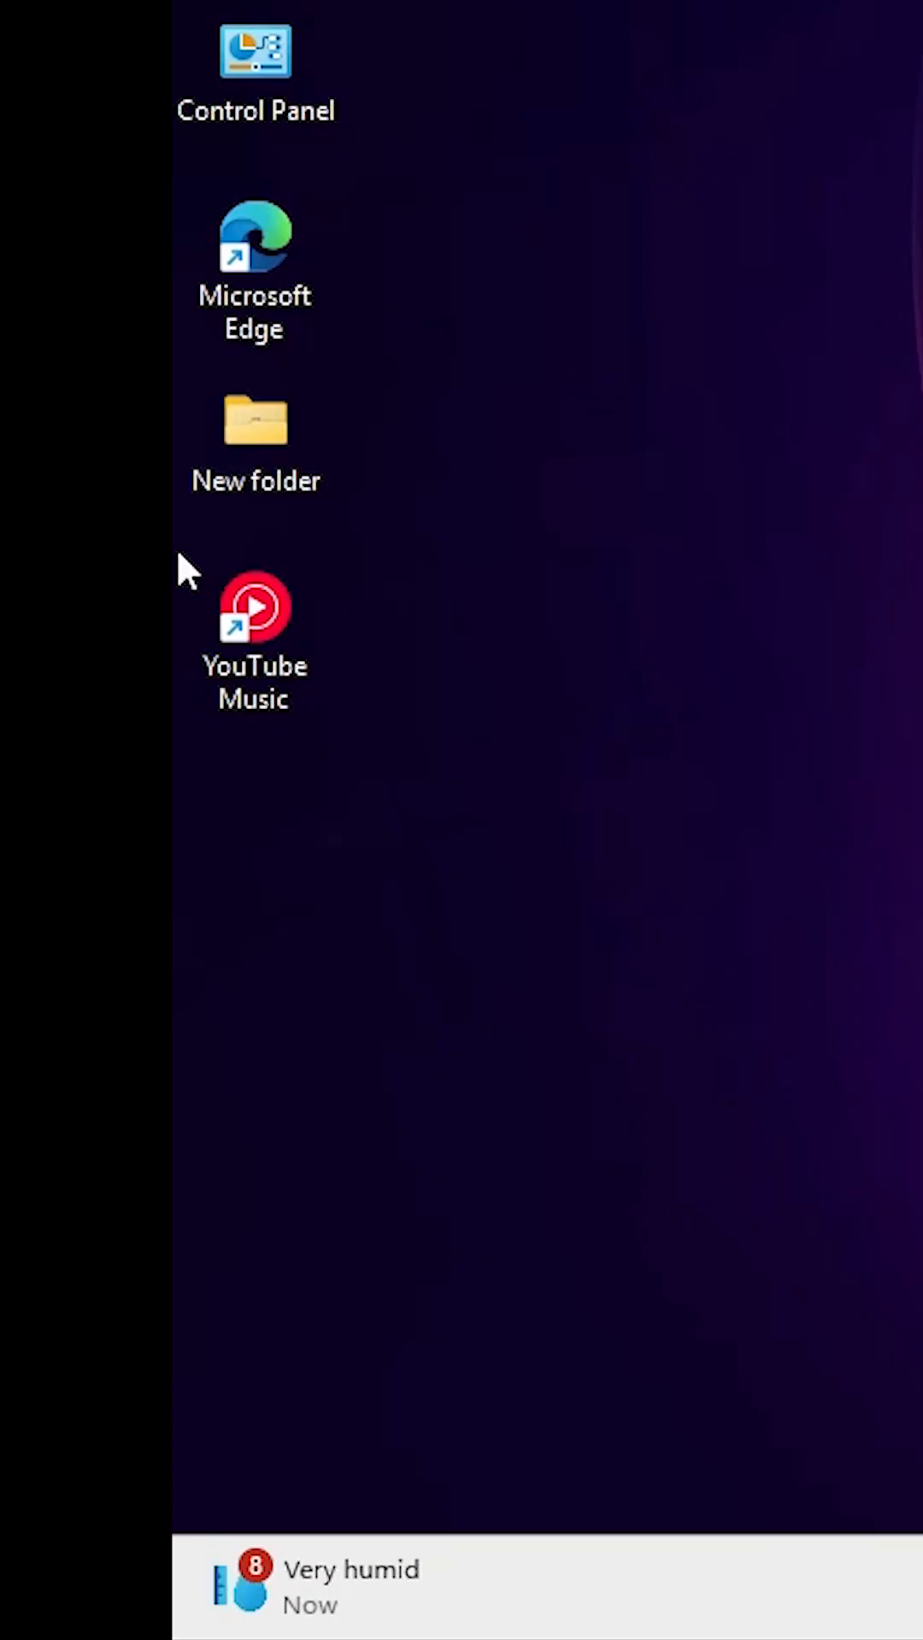
pyautogui.click(296, 1169)
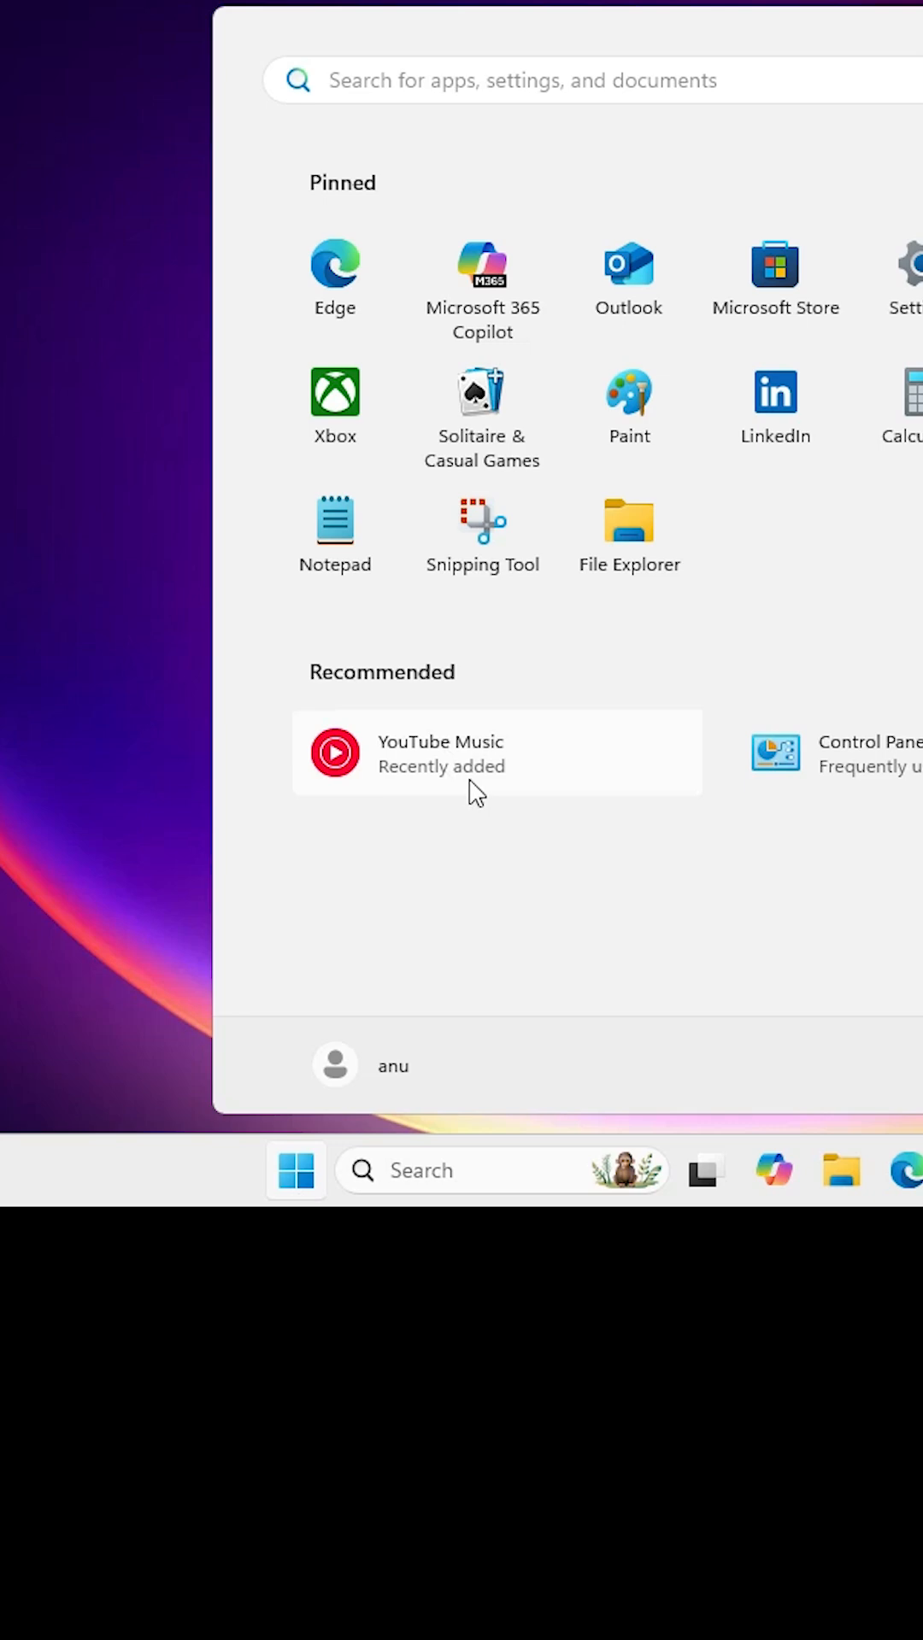